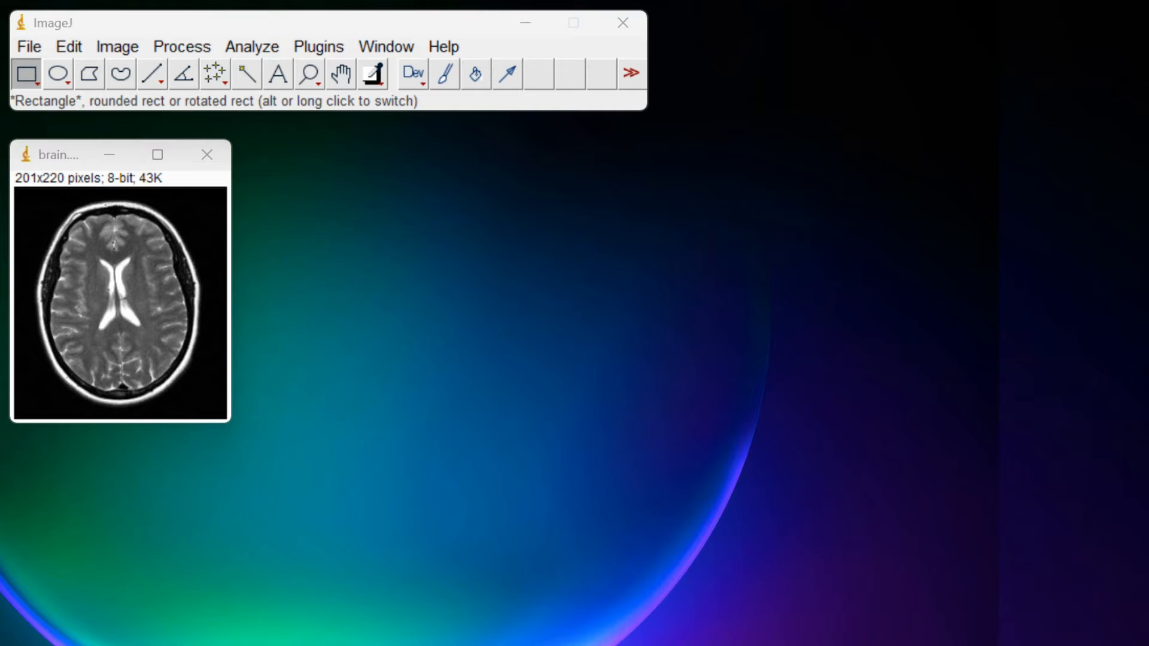
Step: Launch Plugins > 3D > Interactive 3D Surface Plot on the open brain MRI image
left_click(318, 47)
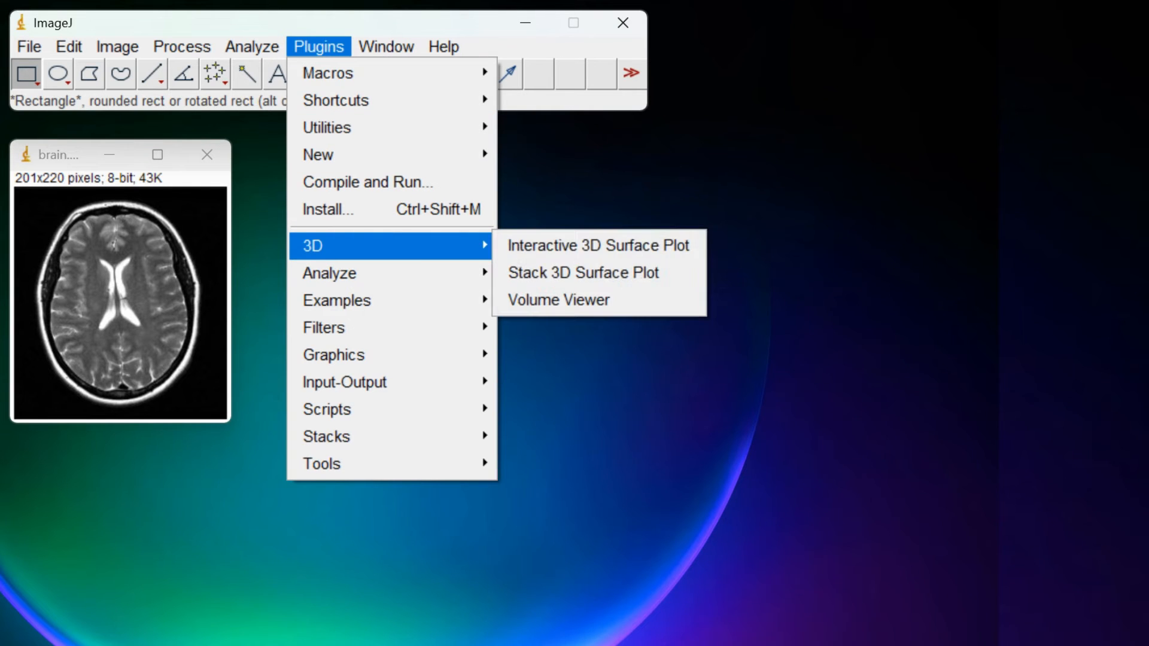
left_click(597, 244)
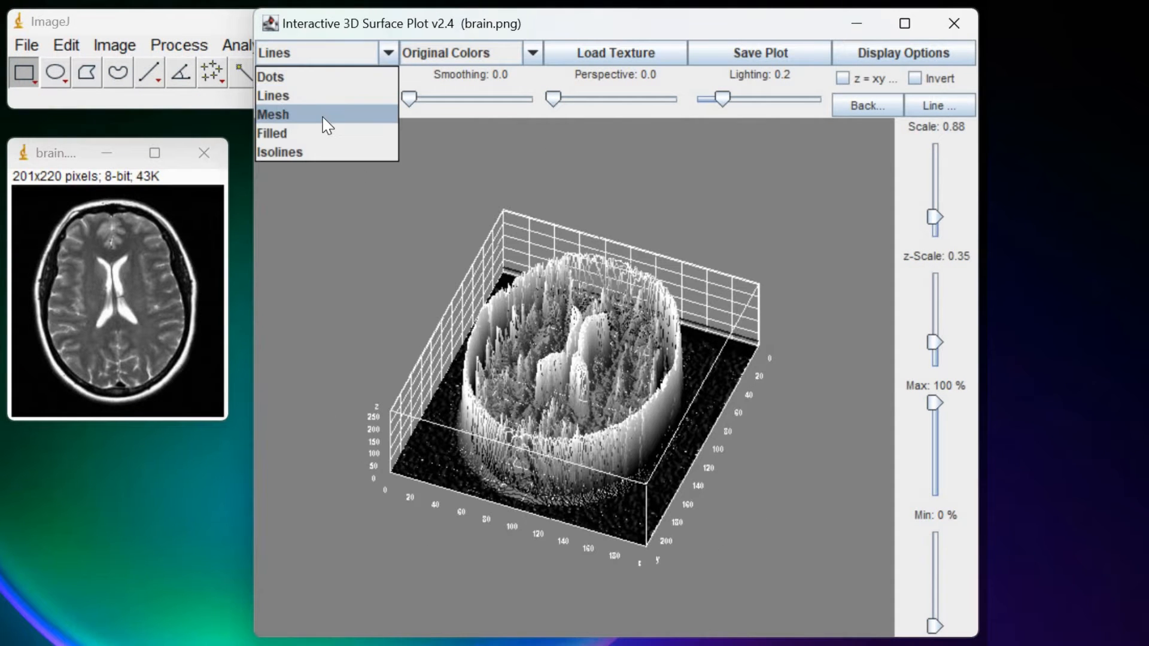
Step: Render the surface as Mesh, raise Scale to about 1.19 and exaggerate the z height
left_click(272, 115)
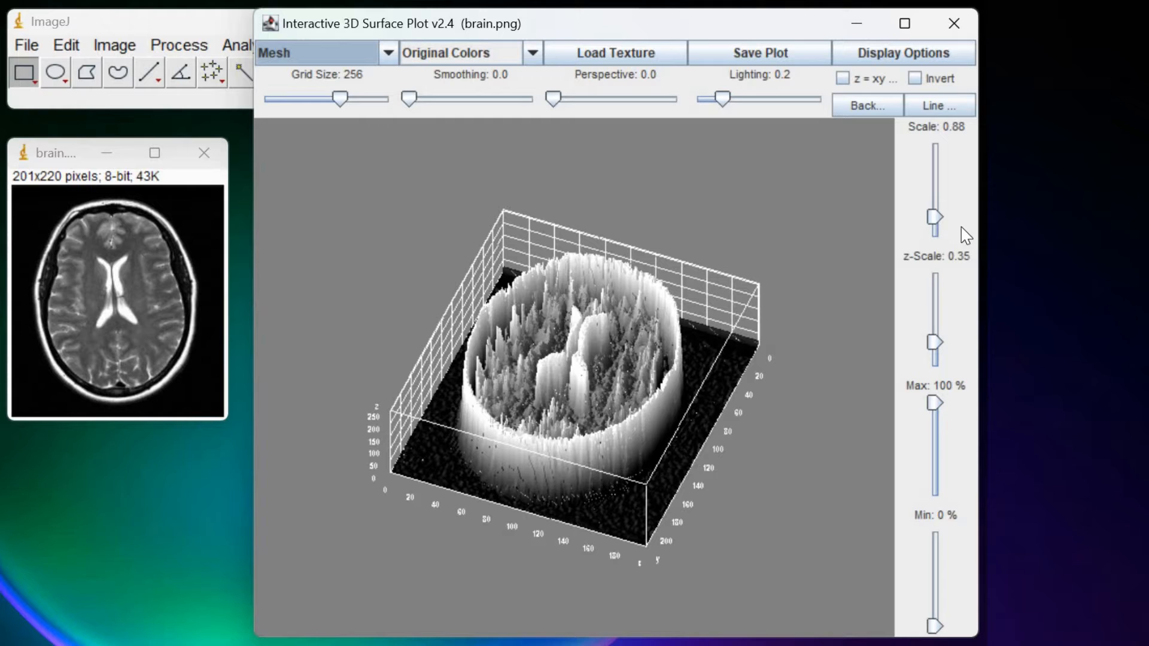
left_click_drag(934, 214, 934, 207)
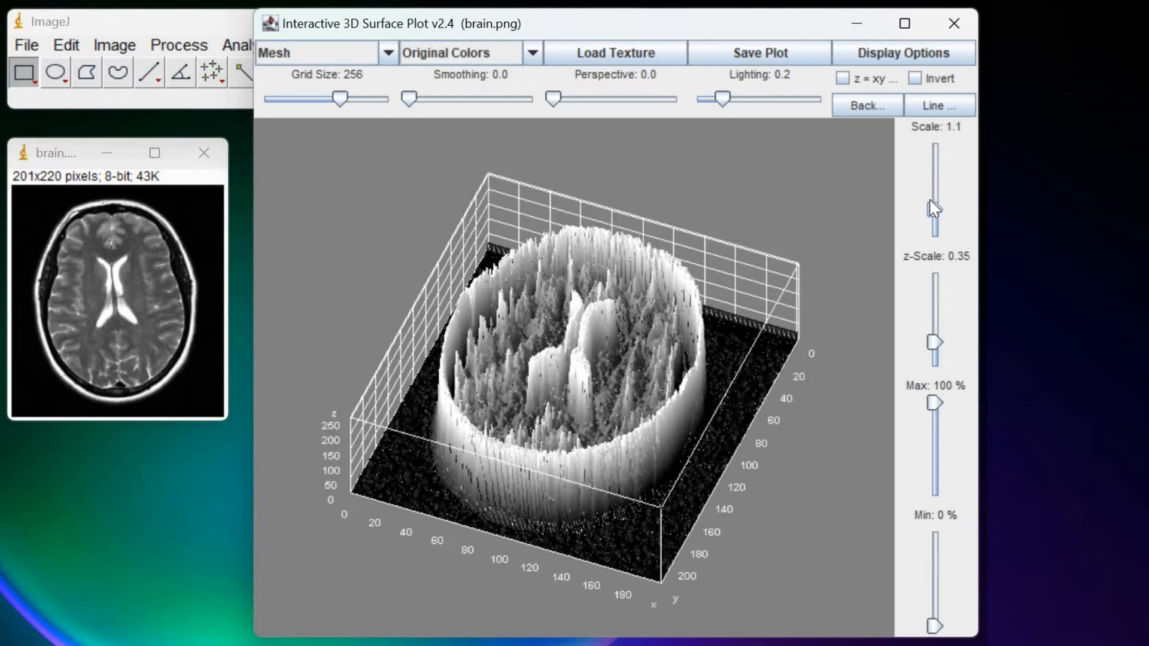
left_click_drag(935, 205, 935, 325)
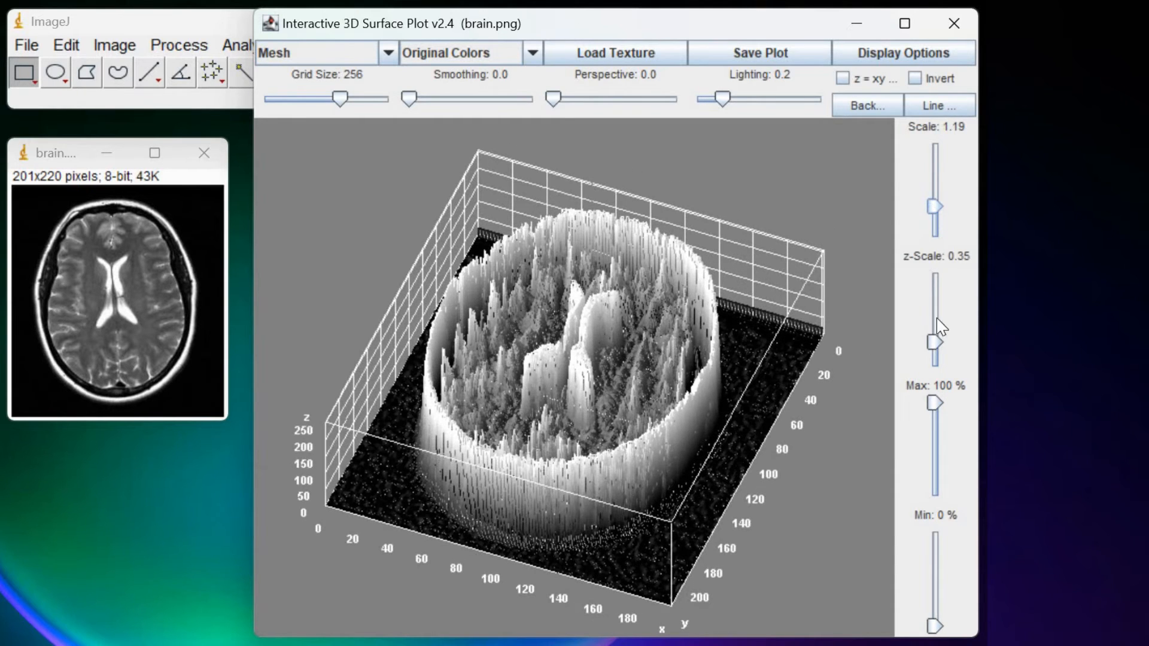
left_click_drag(934, 337, 934, 330)
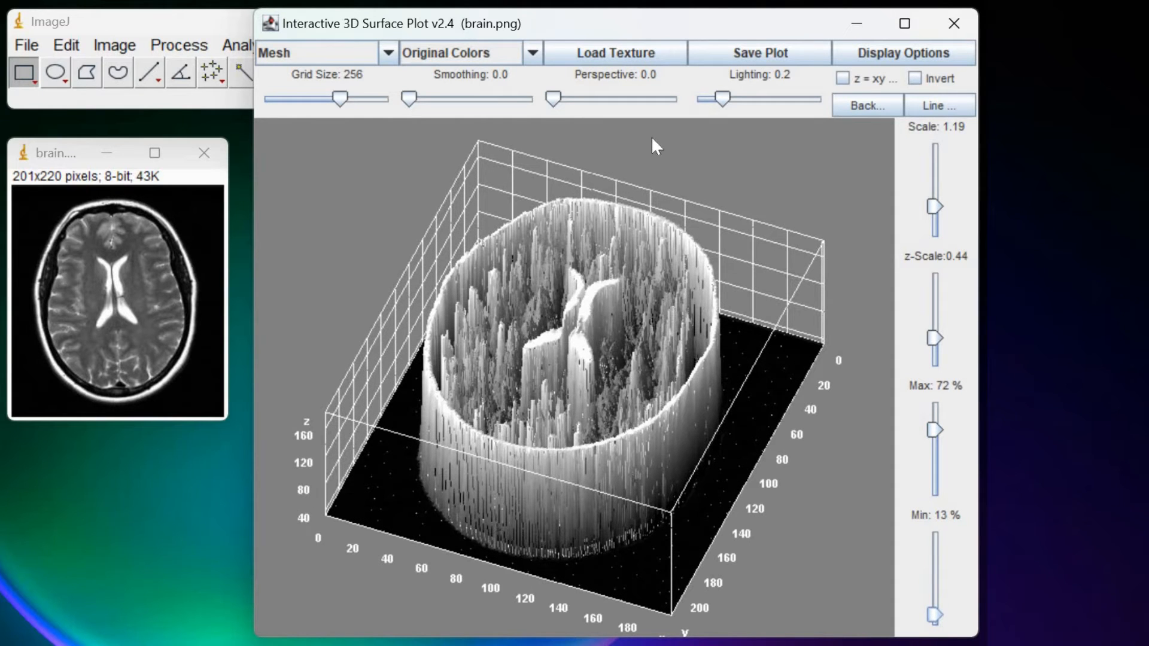
Step: Show the colour scheme choices for the mesh plot, still in original colours
left_click(531, 53)
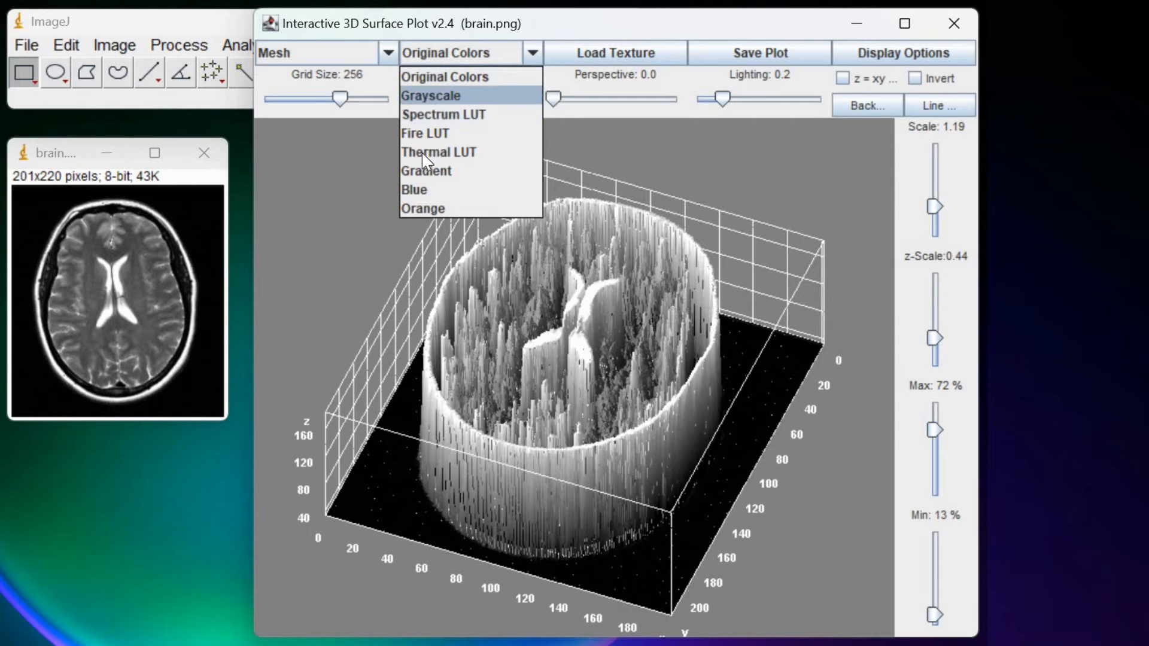
Step: Colour the brain mesh with the Thermal LUT, adding a 40–180 colour scale bar
left_click(438, 151)
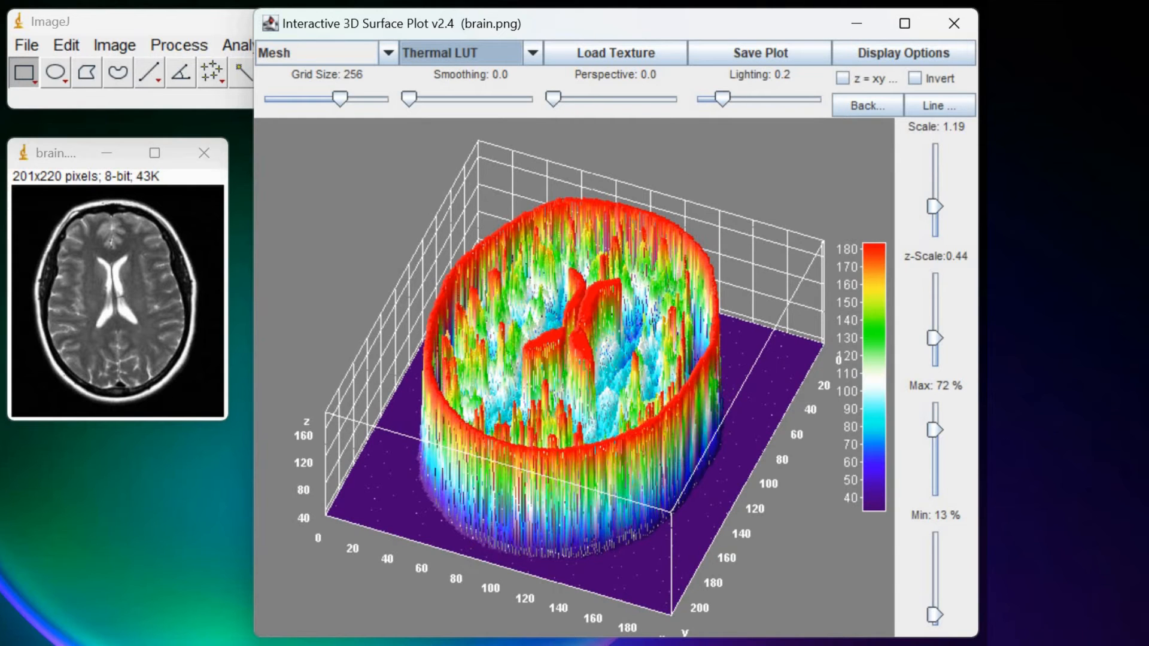
mouse_move(505, 341)
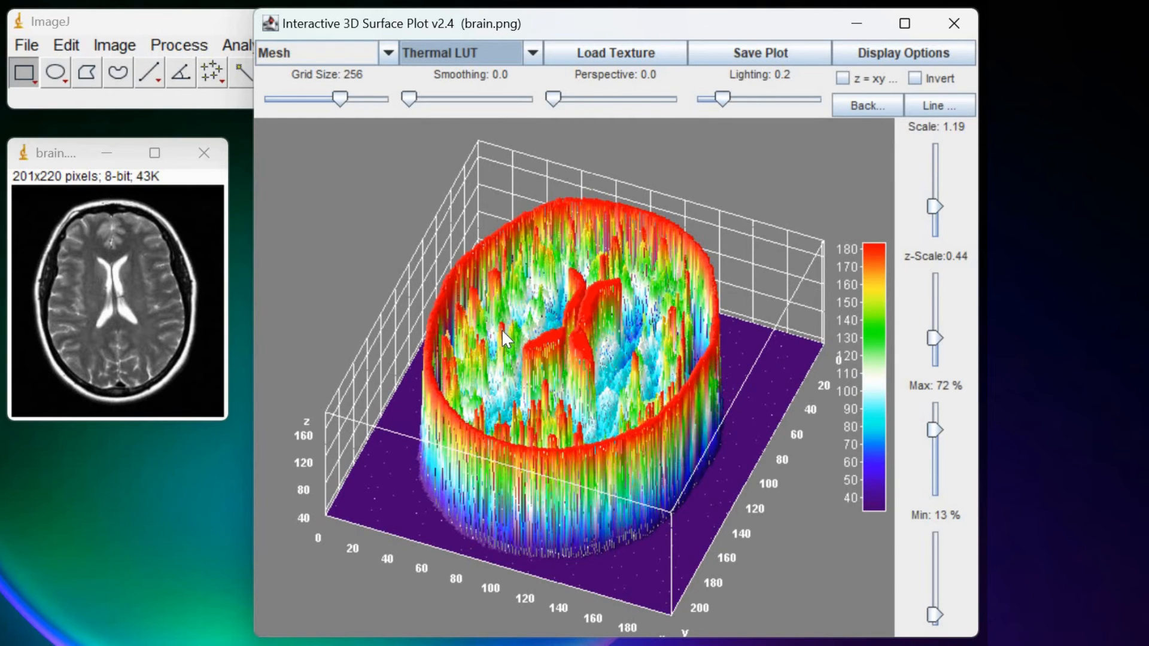
Step: Raise Smoothing to about 10, then settle it at 6.5 for rounded peaks
left_click_drag(408, 99, 435, 99)
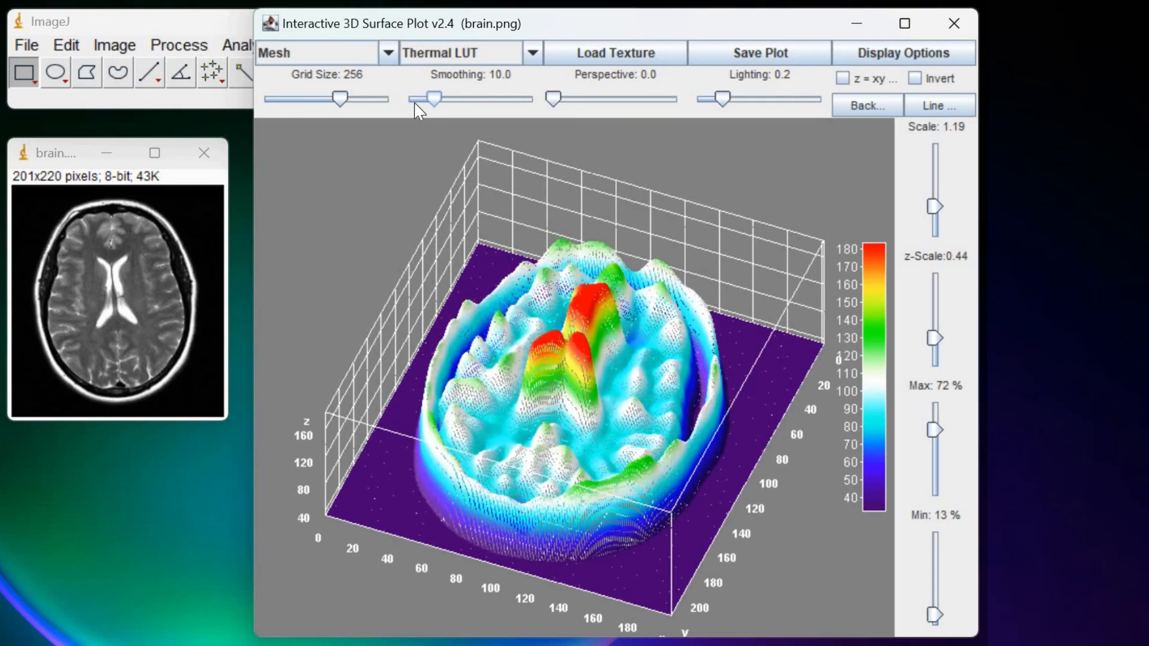
left_click_drag(434, 99, 422, 99)
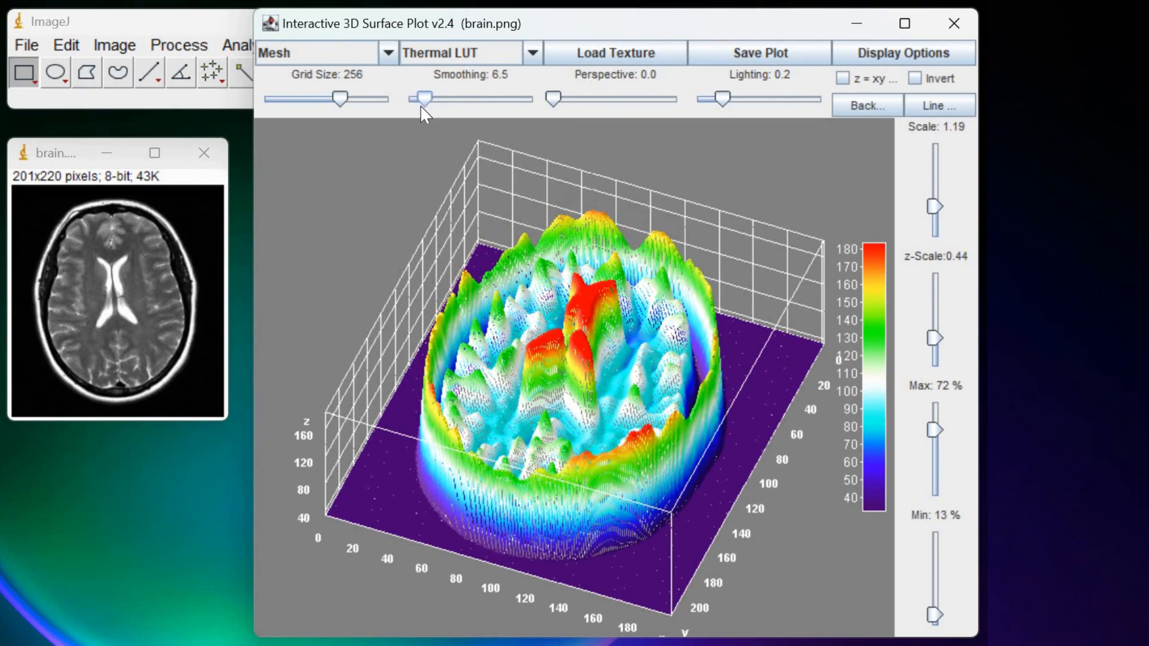